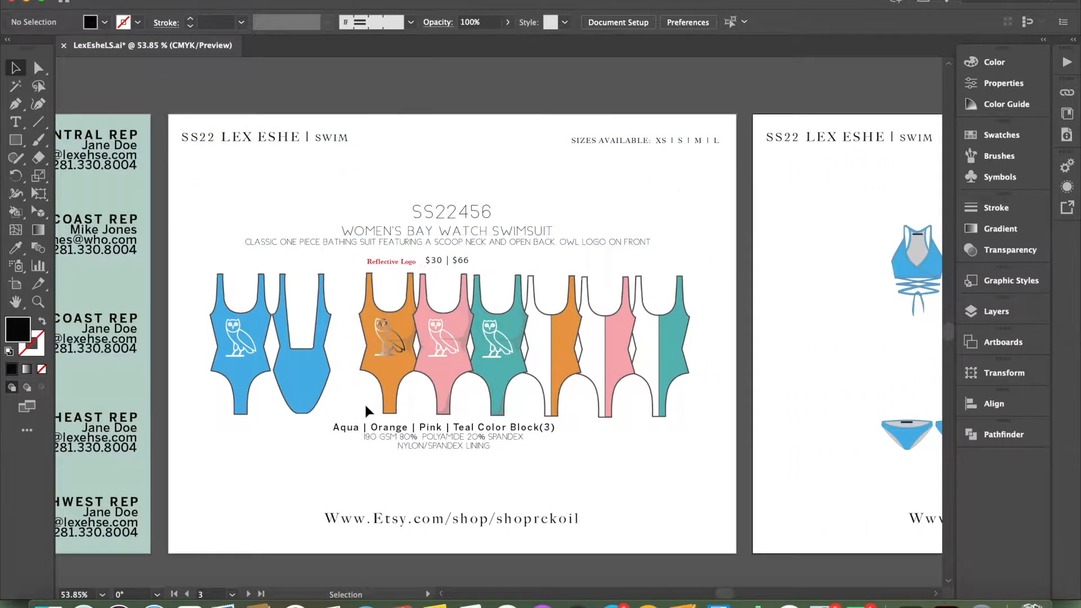
# Step: Type 'Lex Eshe' below the top rectangle and browse the font classification filters
pyautogui.hscroll(3)
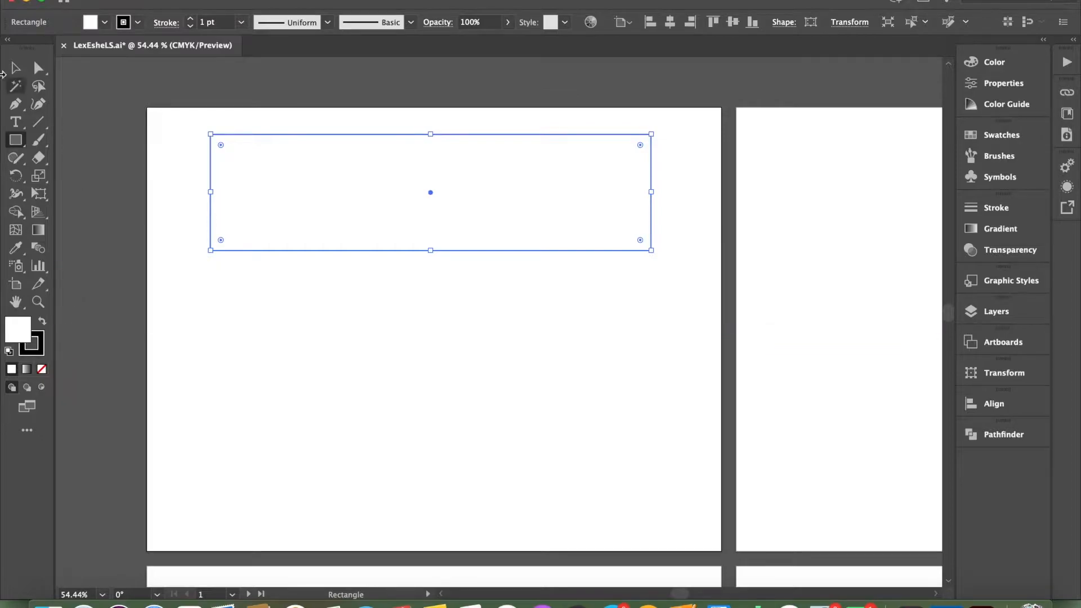
pyautogui.click(16, 122)
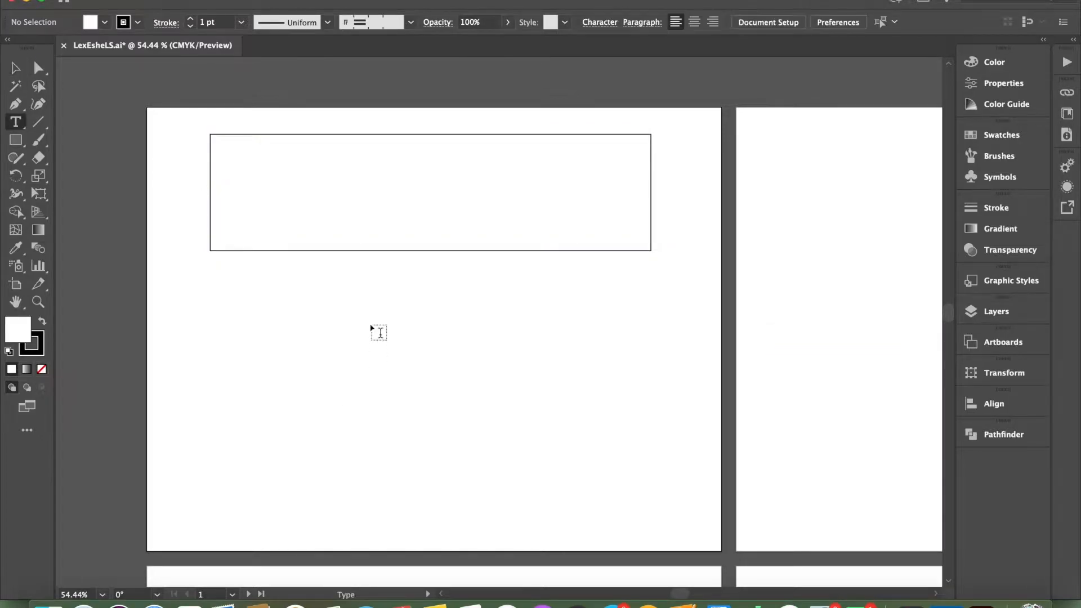
pyautogui.write('Lex Eshe')
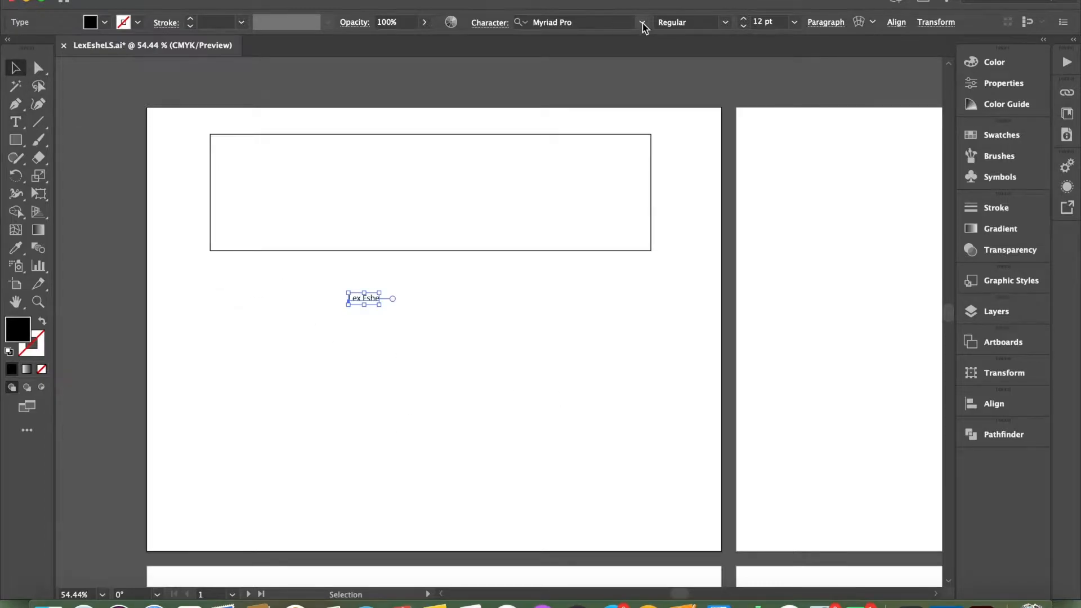
pyautogui.click(641, 22)
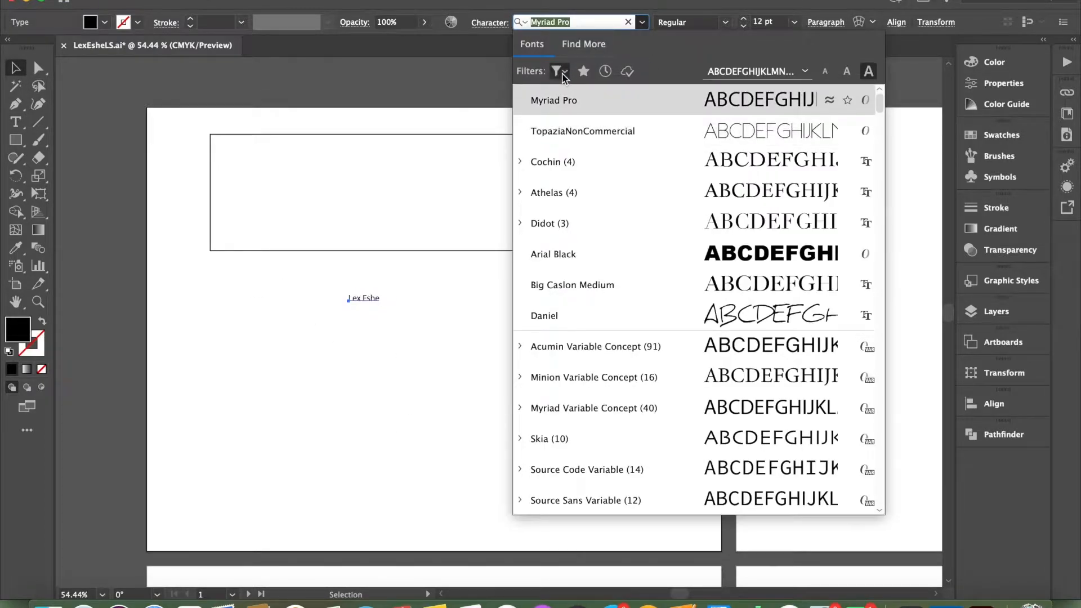
pyautogui.click(559, 71)
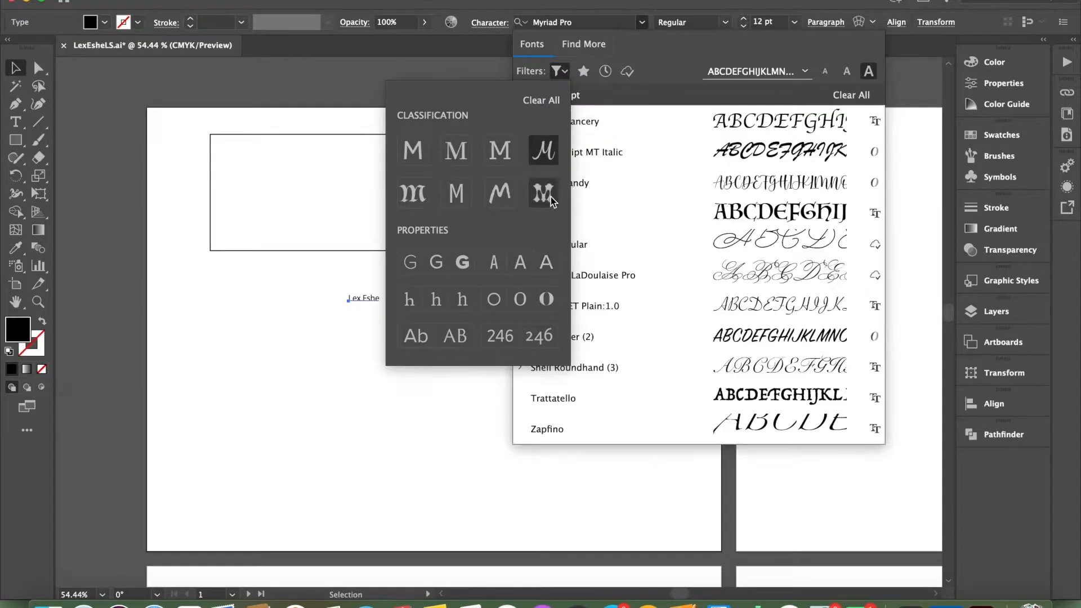
pyautogui.click(499, 151)
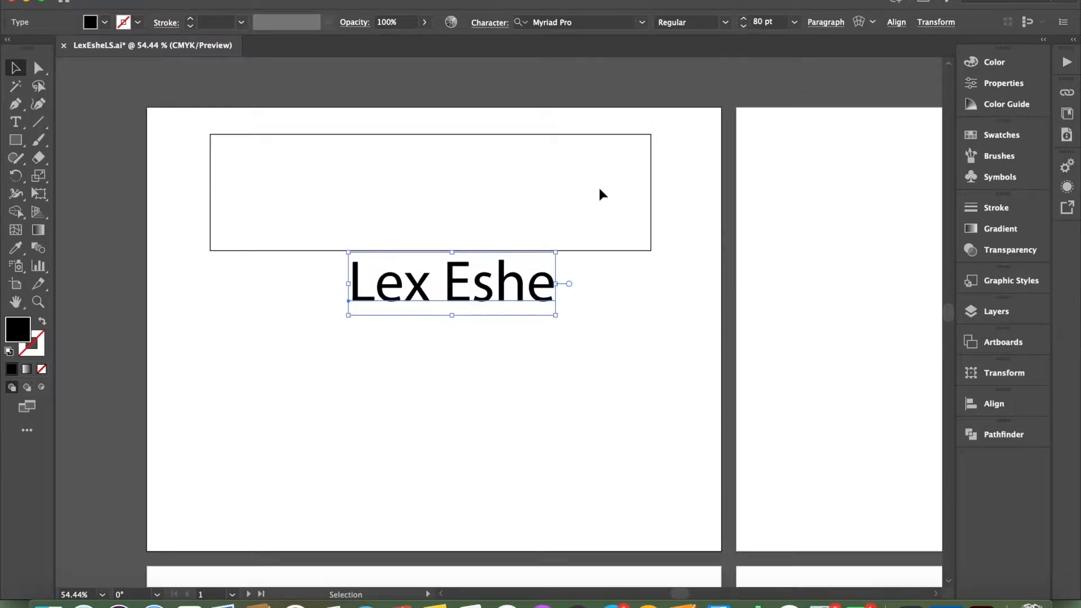
# Step: Drag 'Lex Eshe' into the top rectangle and centre it there with the alignment options
pyautogui.moveTo(451, 282); pyautogui.dragTo(427, 190)
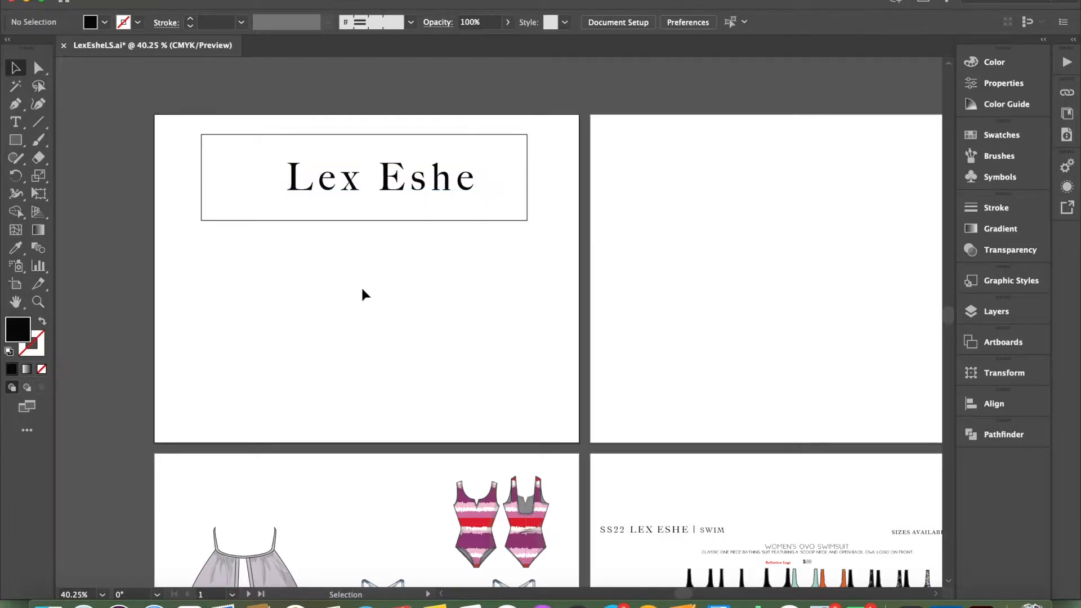
pyautogui.click(993, 403)
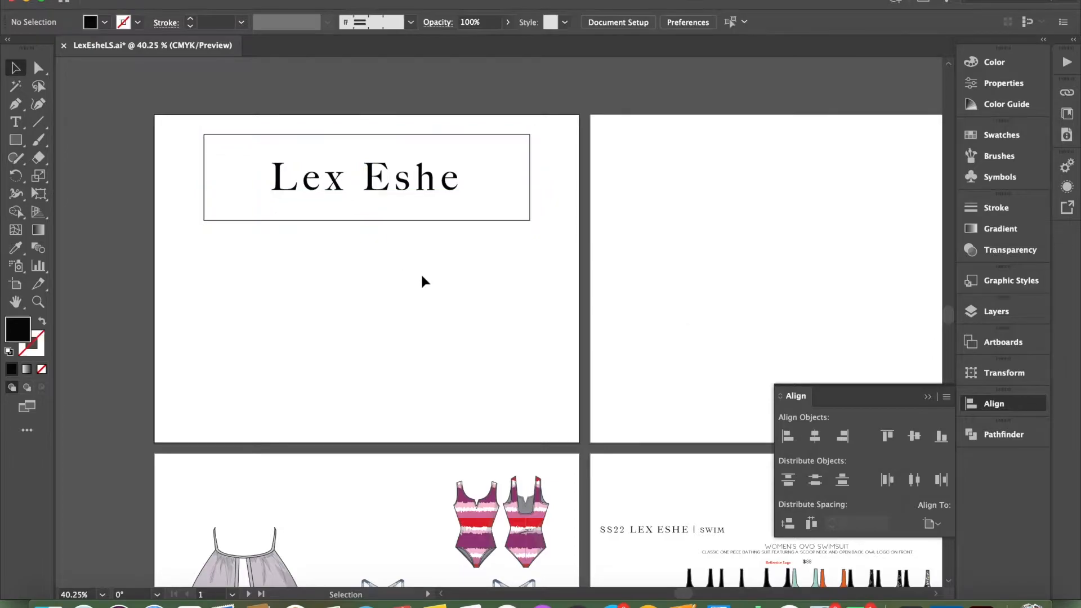
pyautogui.click(931, 522)
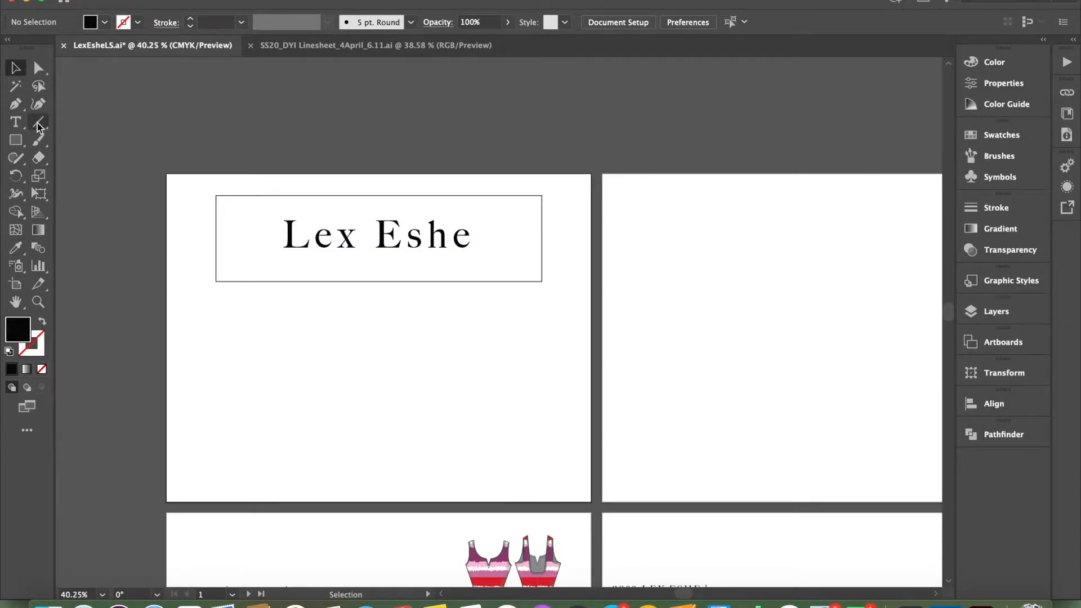
# Step: Draw a horizontal rule below the title box with a smaller 'ss22 Summer Debut' heading above
pyautogui.moveTo(202, 338); pyautogui.dragTo(813, 338)
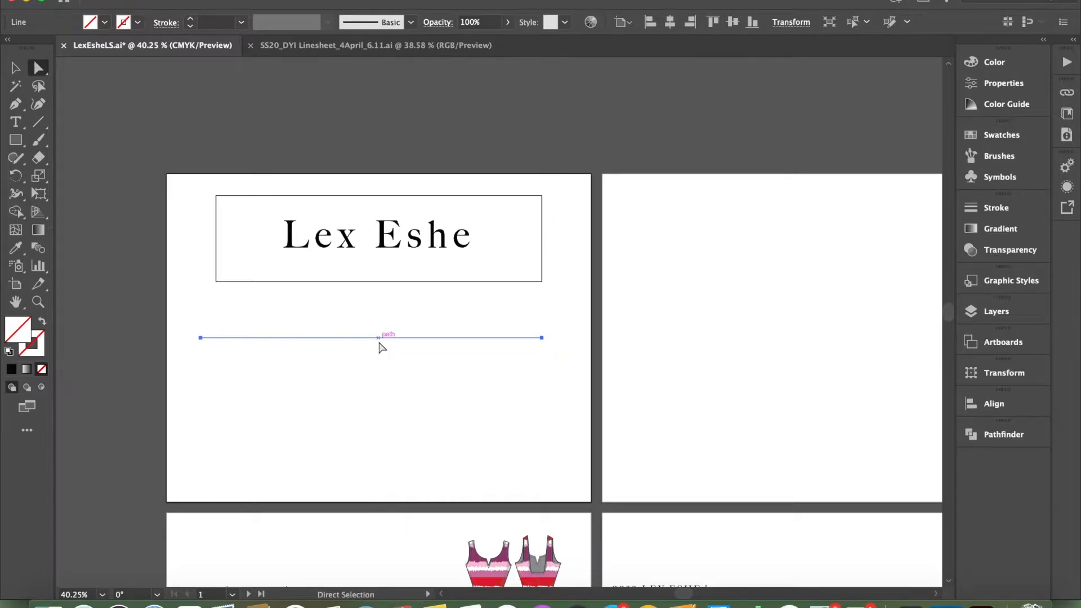
pyautogui.click(16, 67)
pyautogui.write('SS')
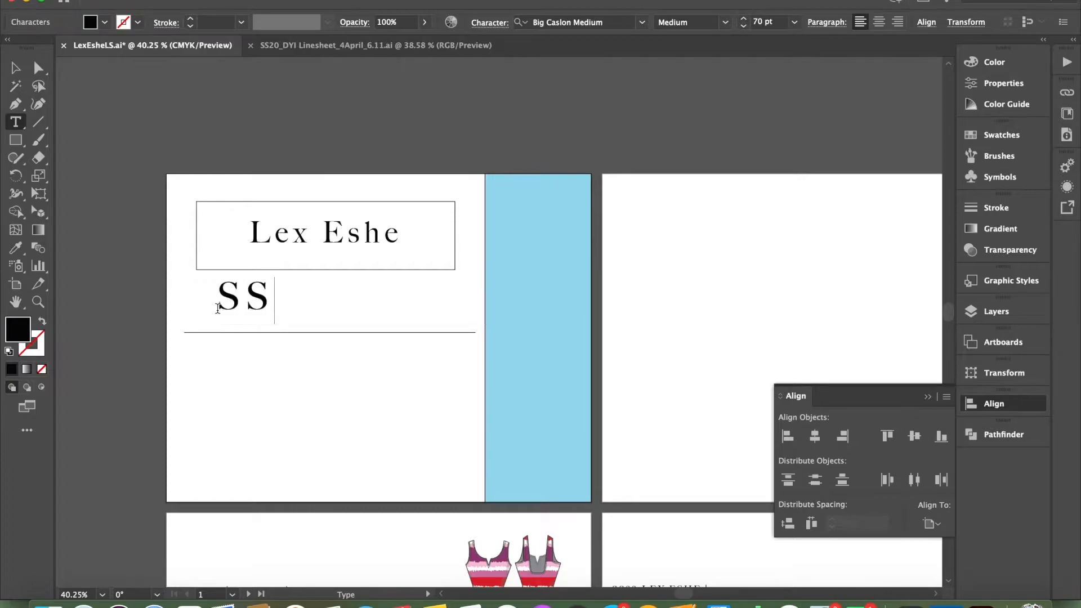
pyautogui.press('Backspace')
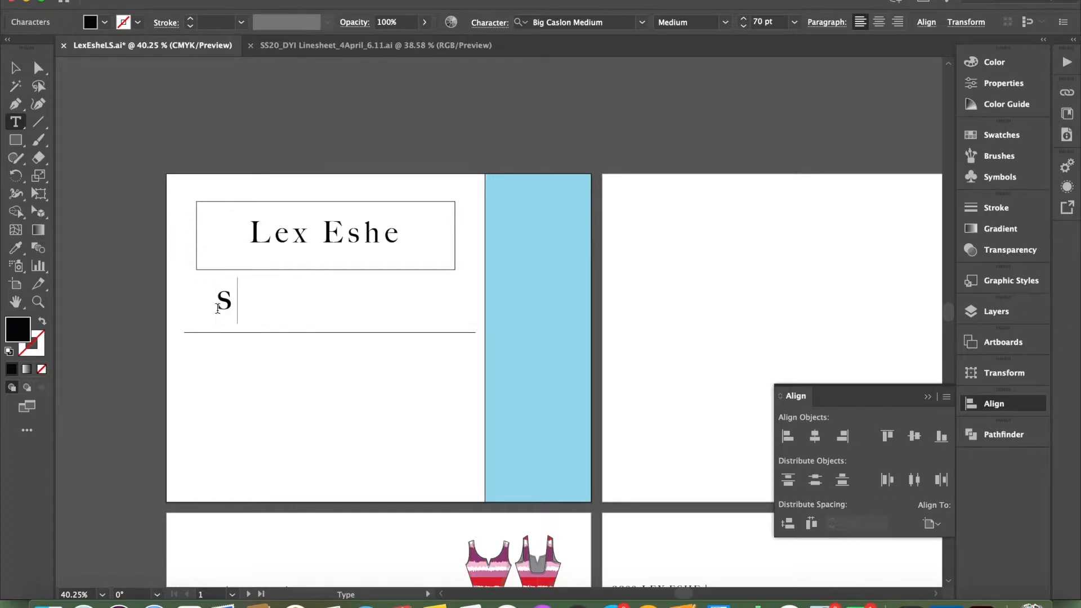
pyautogui.write('S22')
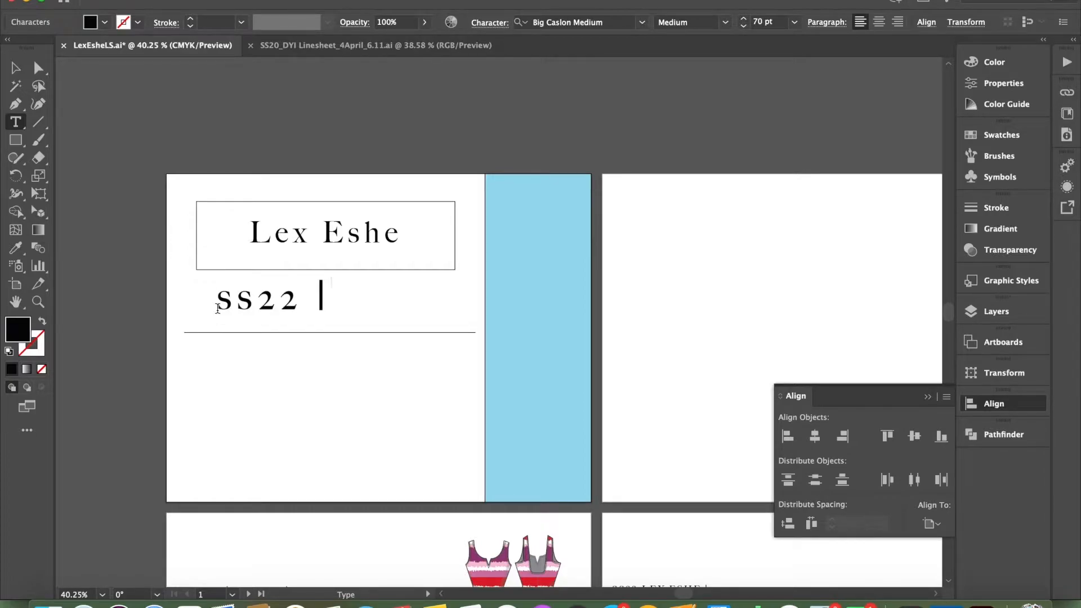
pyautogui.write('Summer Debut')
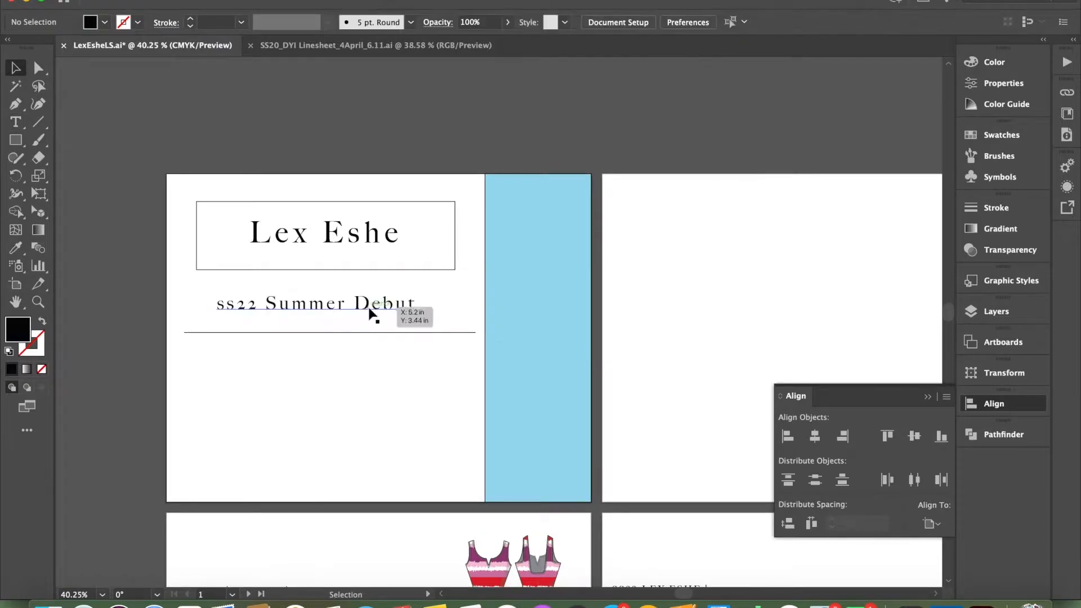
pyautogui.click(310, 303)
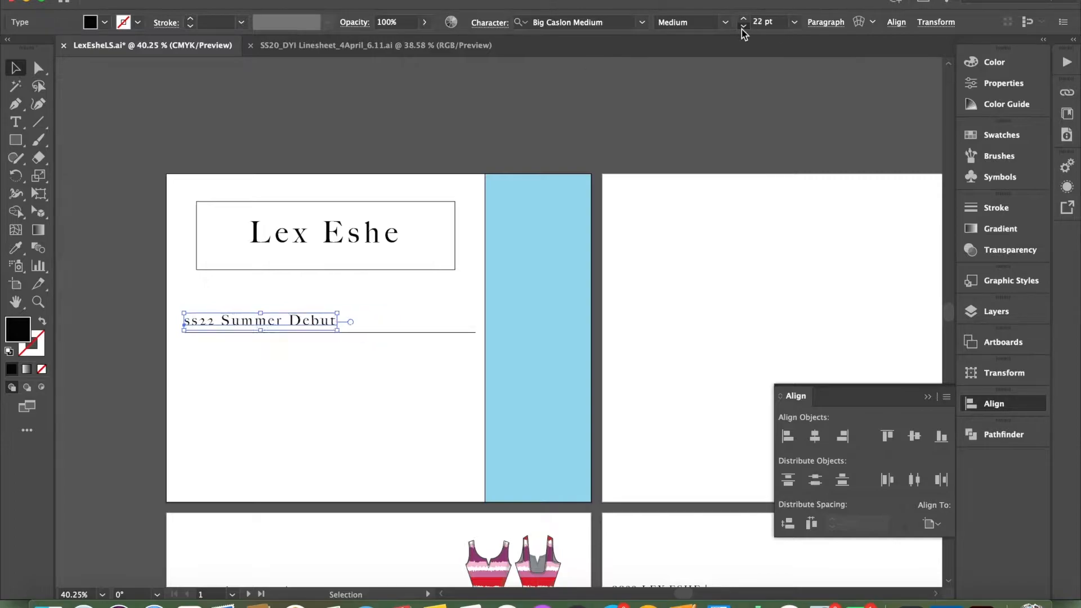
pyautogui.click(246, 396)
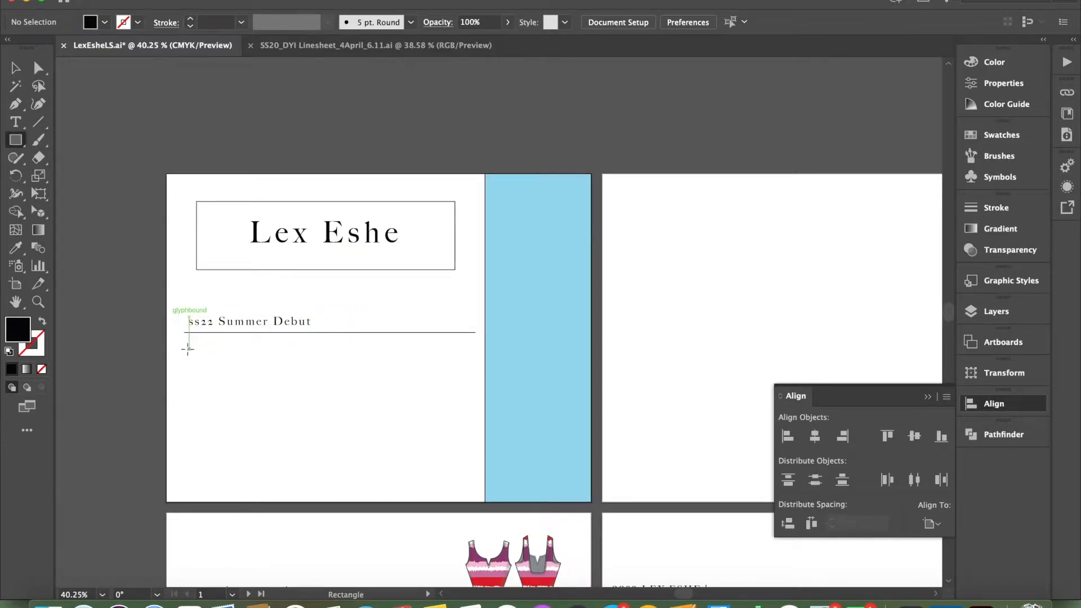
# Step: Draw a text block below the heading rule, narrowed to the rule's width
pyautogui.moveTo(188, 338); pyautogui.dragTo(466, 475)
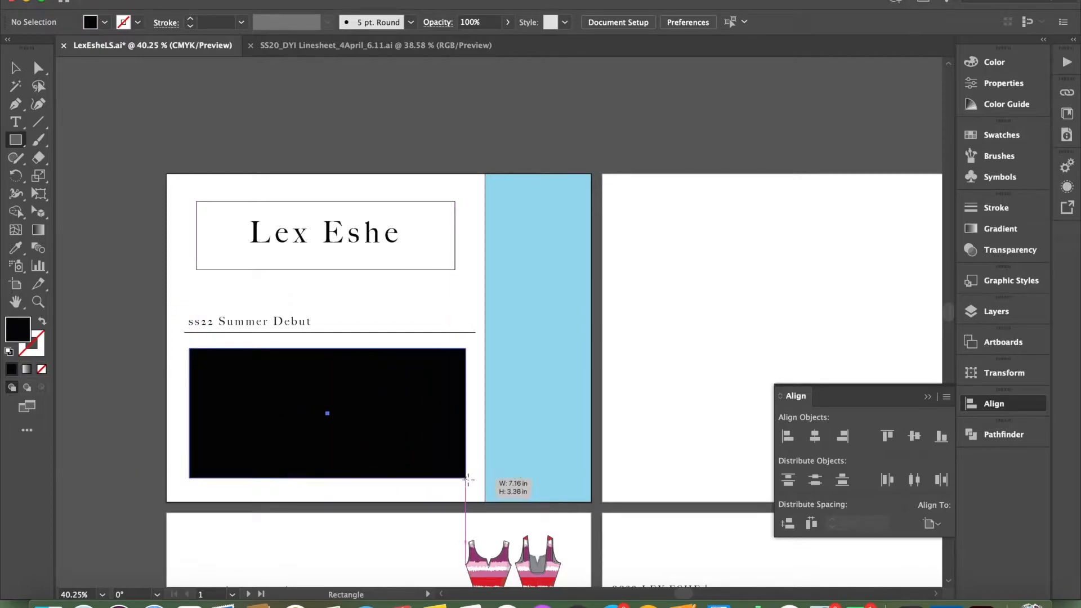
pyautogui.moveTo(467, 479); pyautogui.dragTo(455, 479)
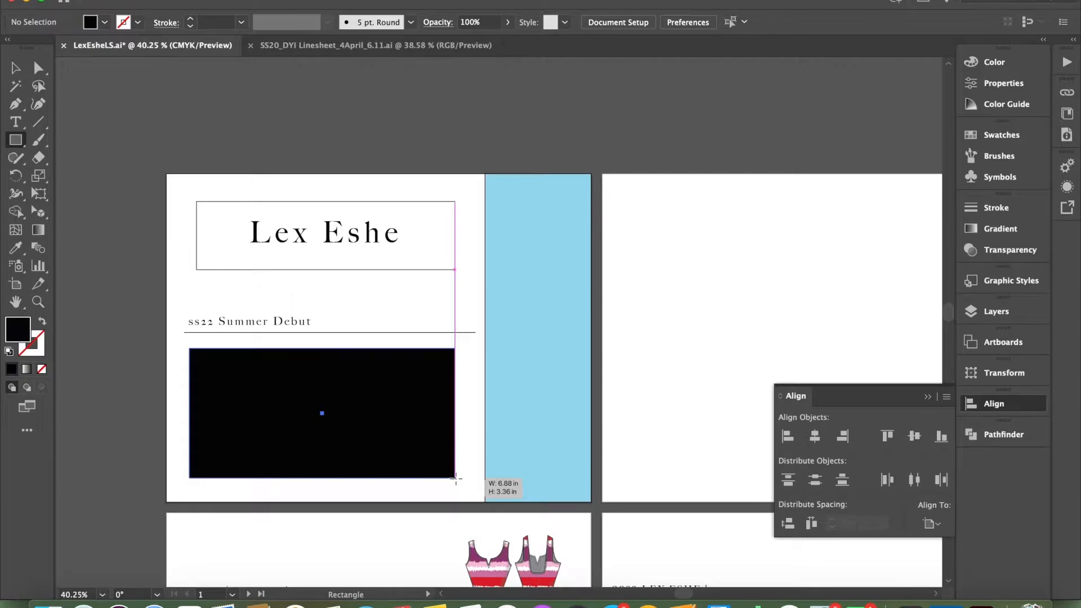
pyautogui.click(15, 122)
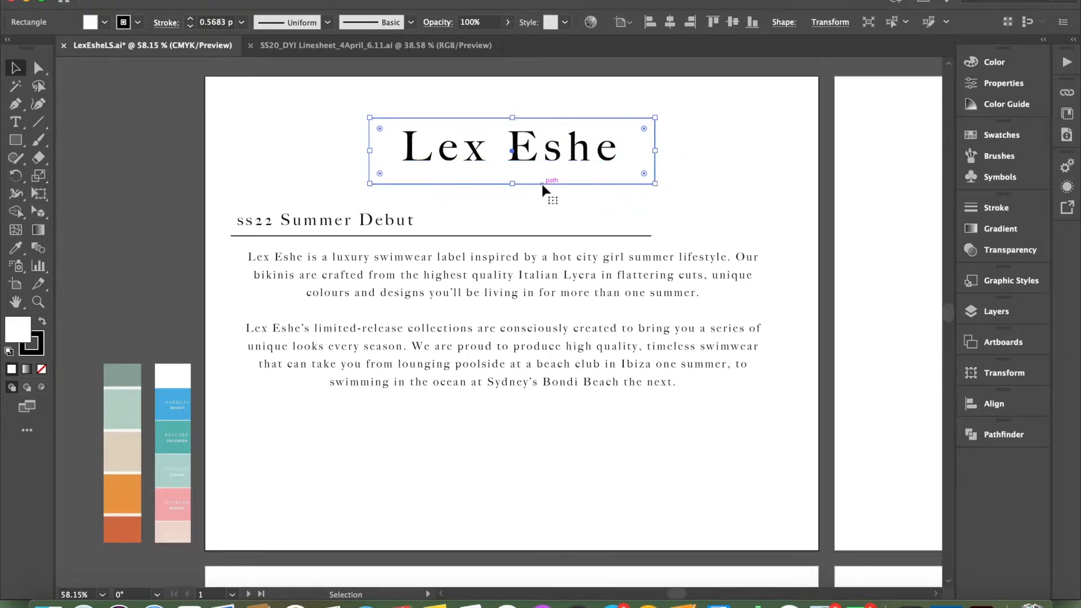
# Step: Stretch the title box to the page's top-left and right edges and fill it sage
pyautogui.moveTo(369, 151); pyautogui.dragTo(209, 150)
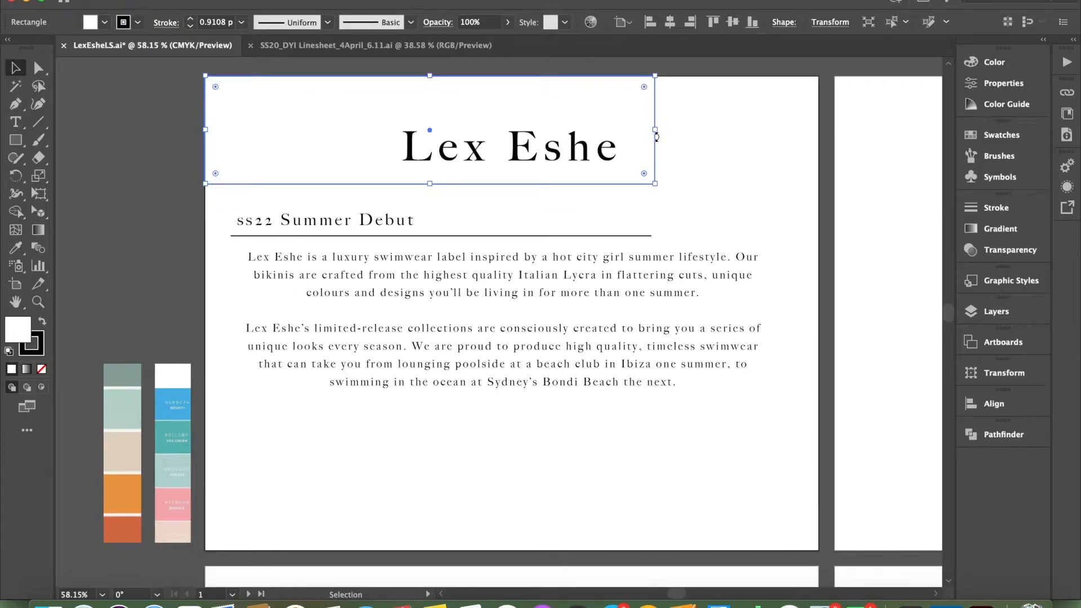
pyautogui.moveTo(655, 133); pyautogui.dragTo(819, 129)
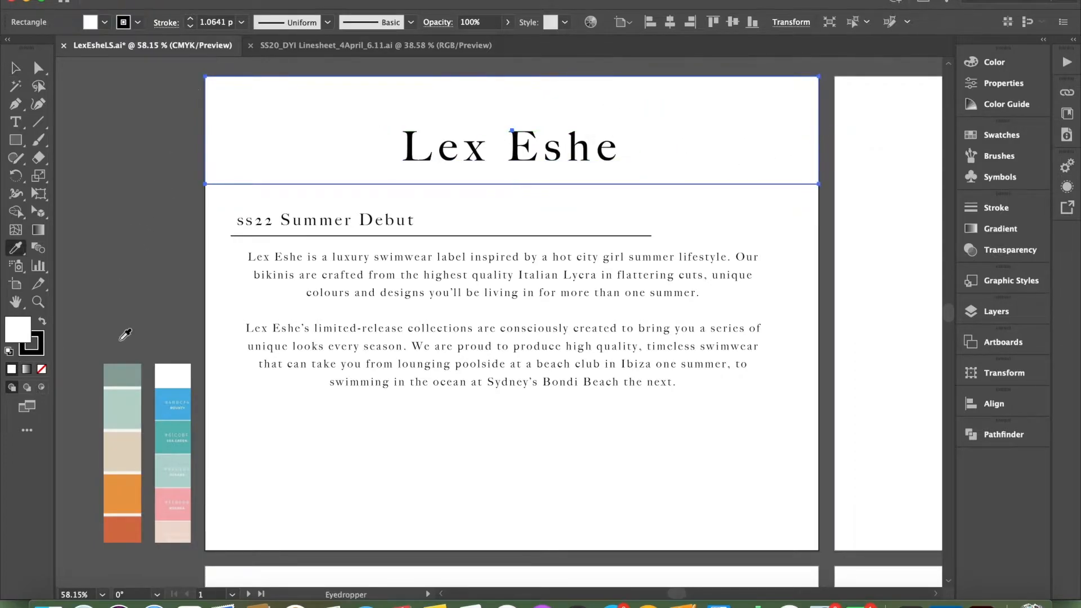
pyautogui.click(122, 403)
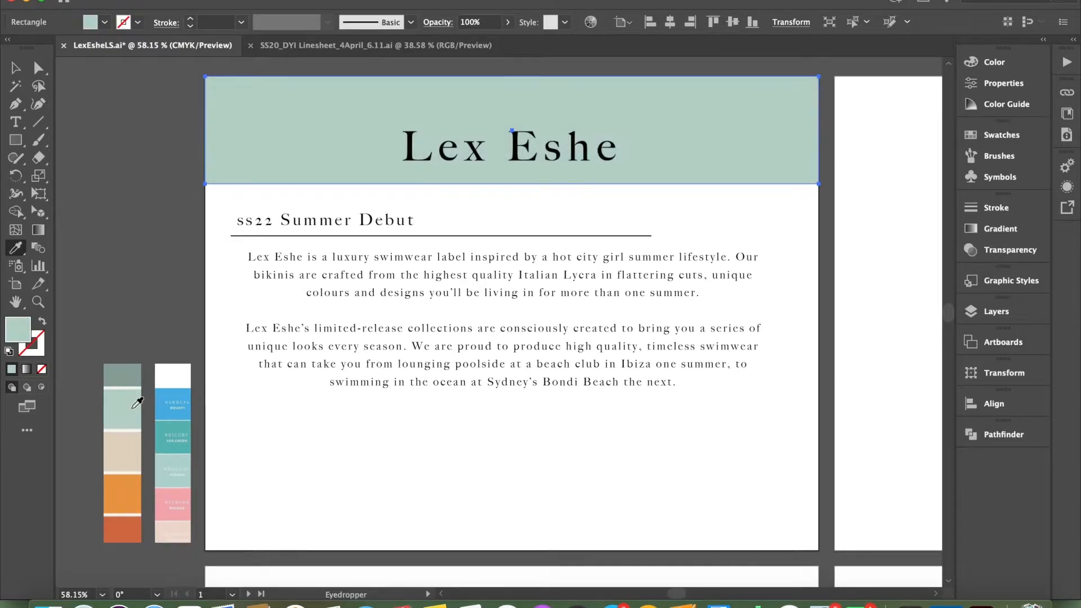
# Step: Re-centre the Lex Eshe title within the header band
pyautogui.click(509, 146)
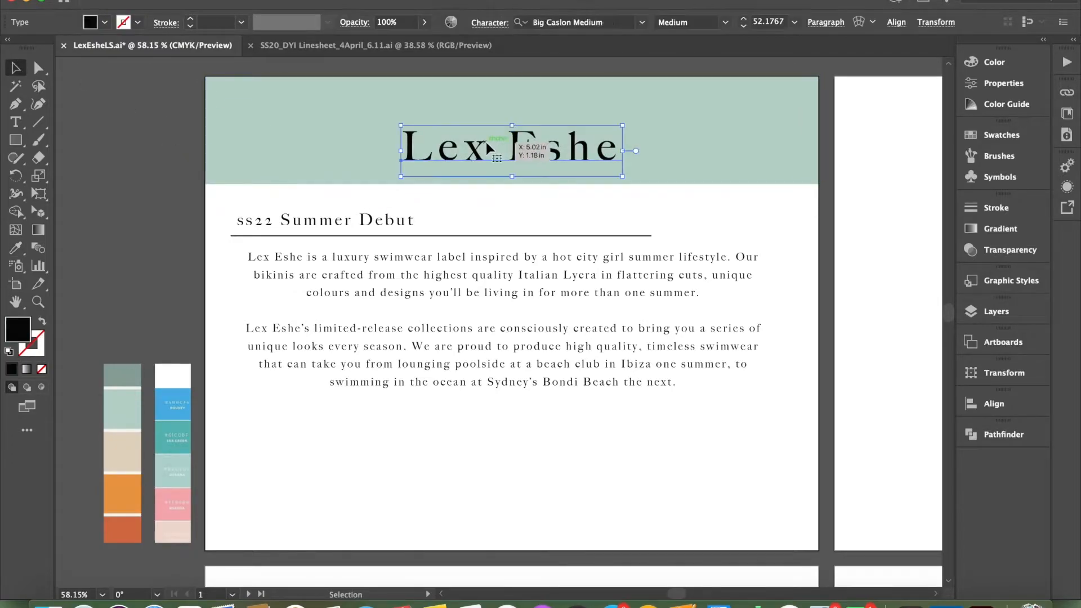
pyautogui.moveTo(512, 148); pyautogui.dragTo(511, 132)
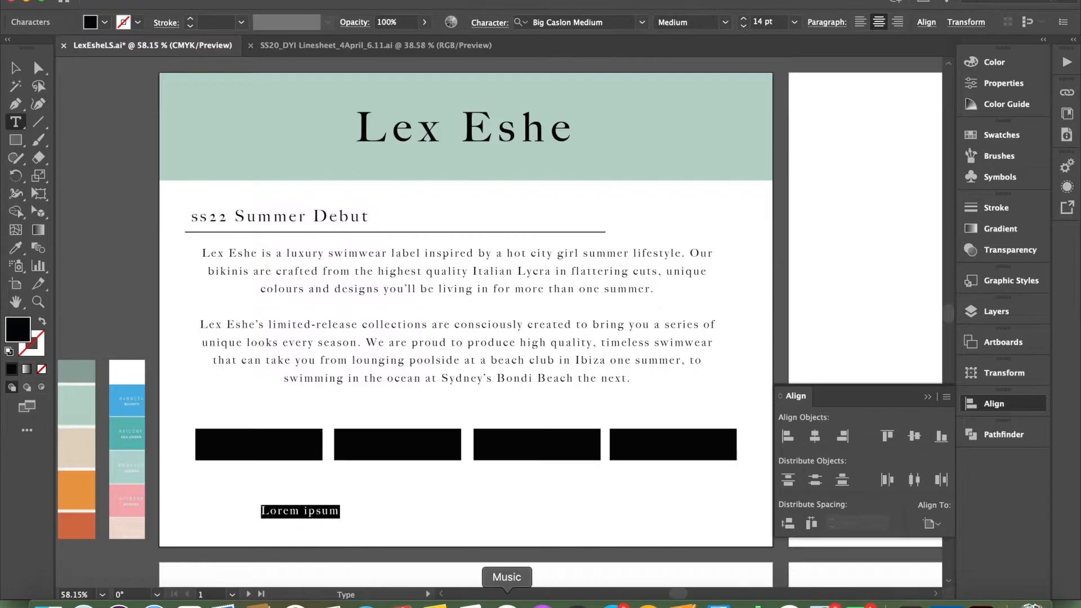
pyautogui.write('Www.')
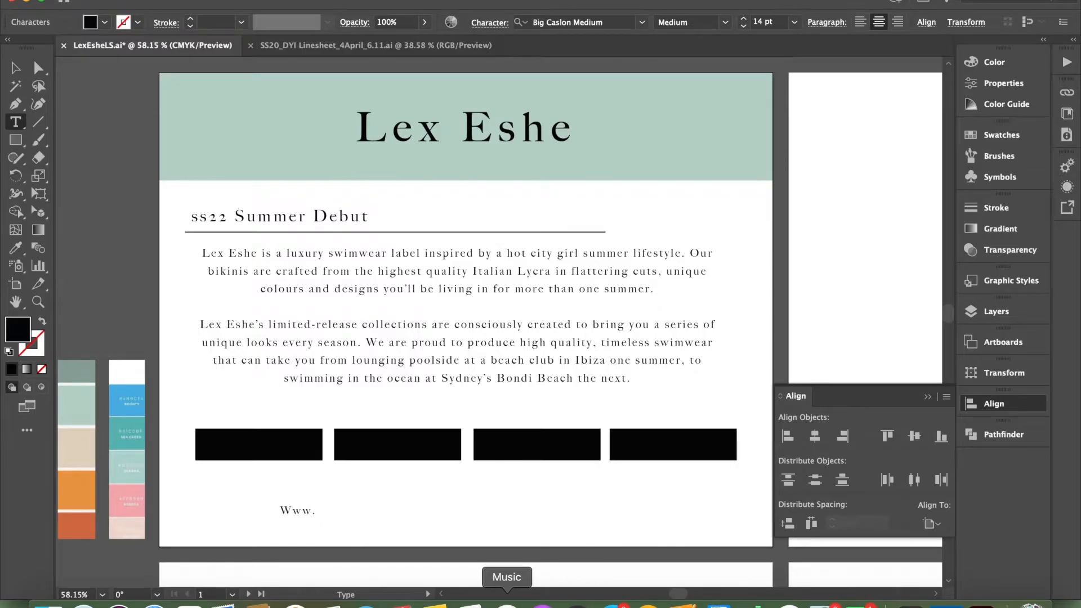
pyautogui.write('Etsy')
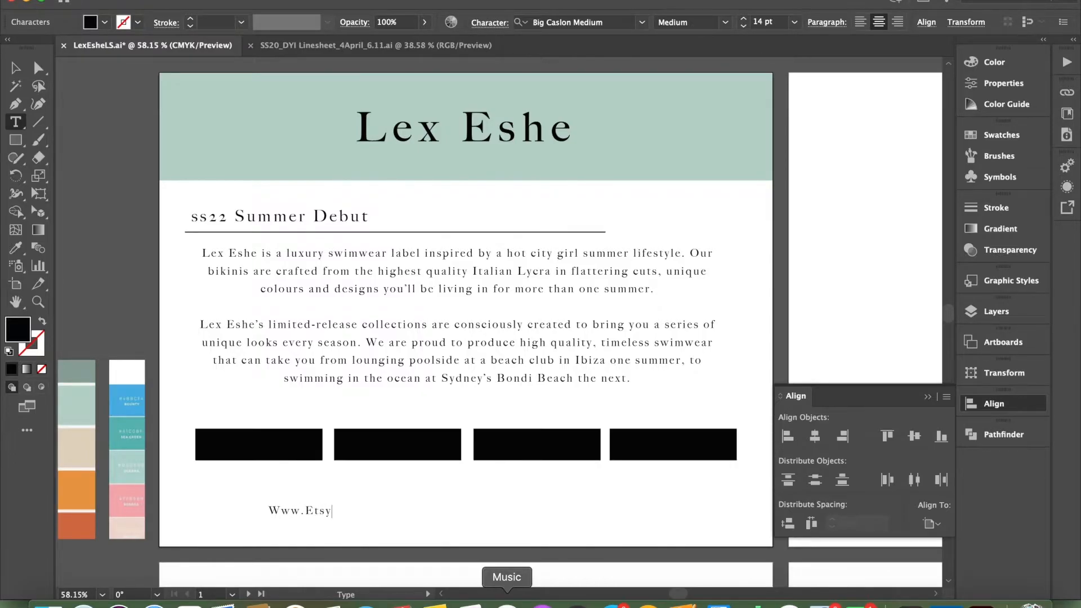
pyautogui.write('.com/shop/')
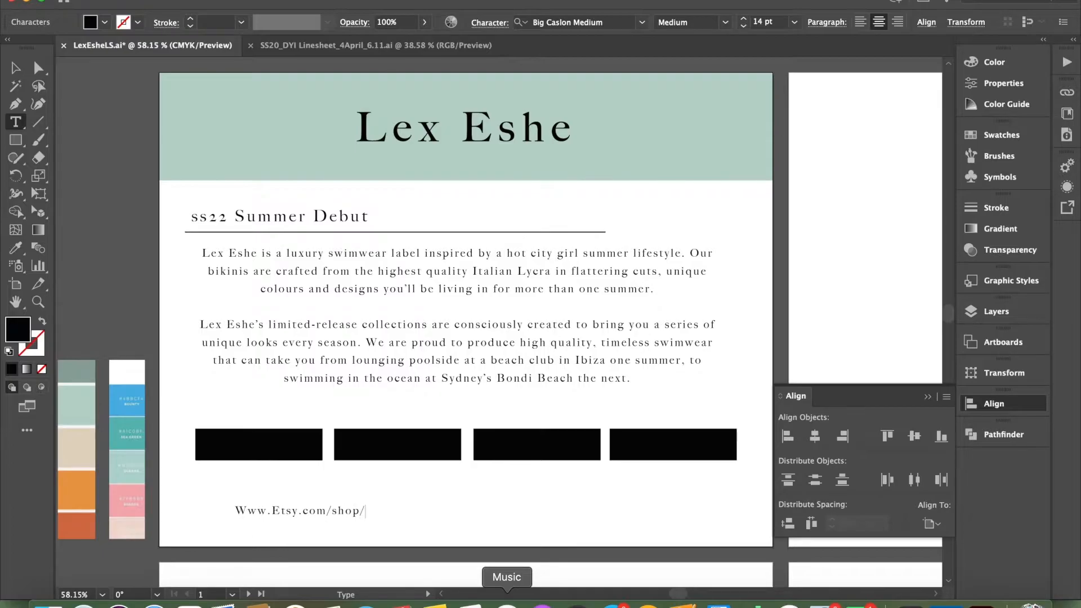
pyautogui.write('shoprekoil')
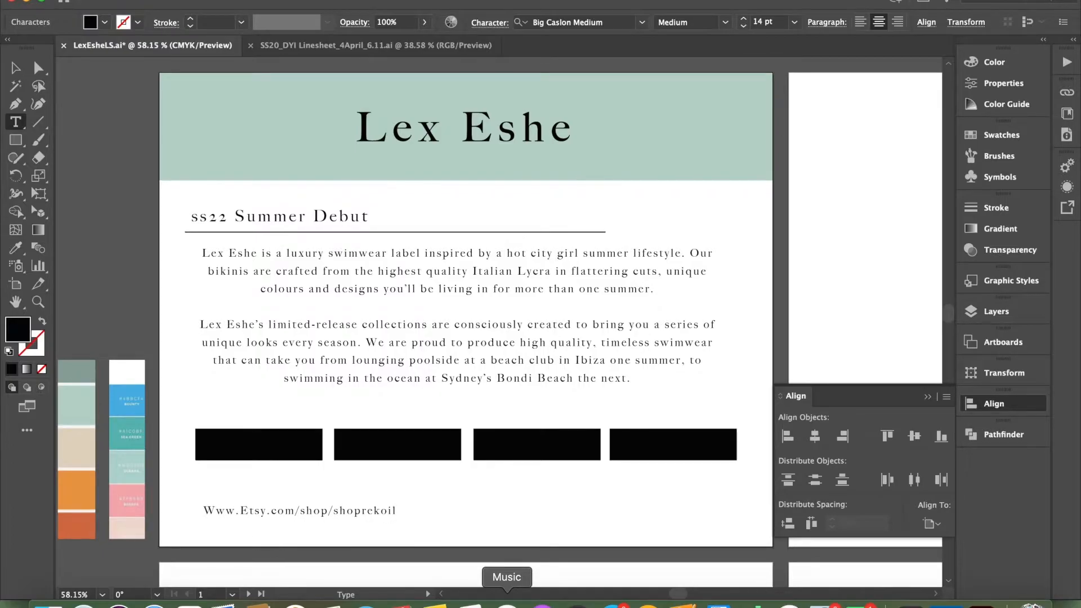
pyautogui.click(299, 510)
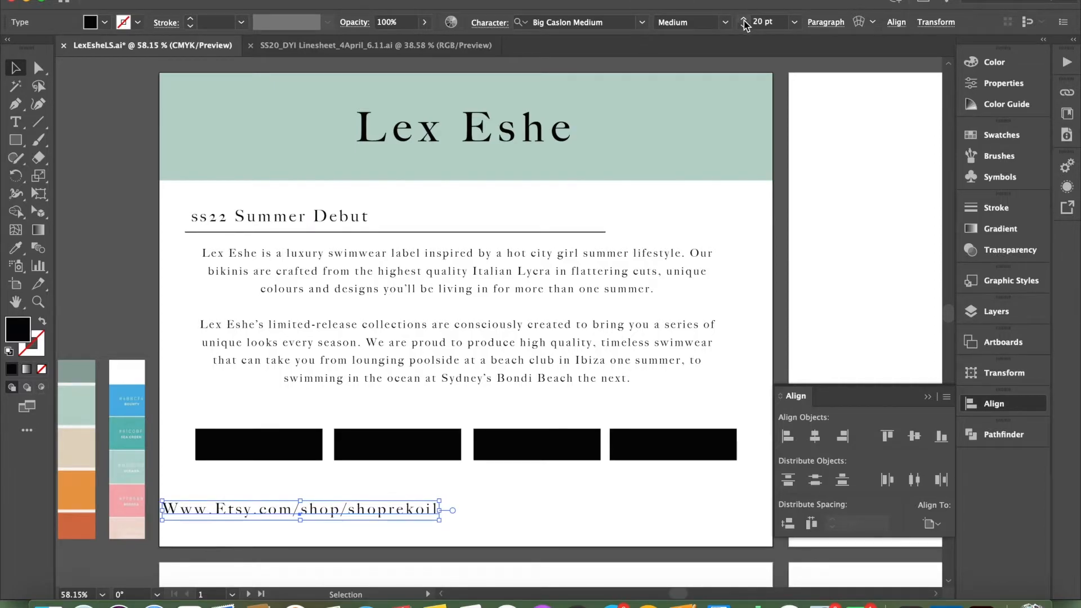
pyautogui.click(814, 435)
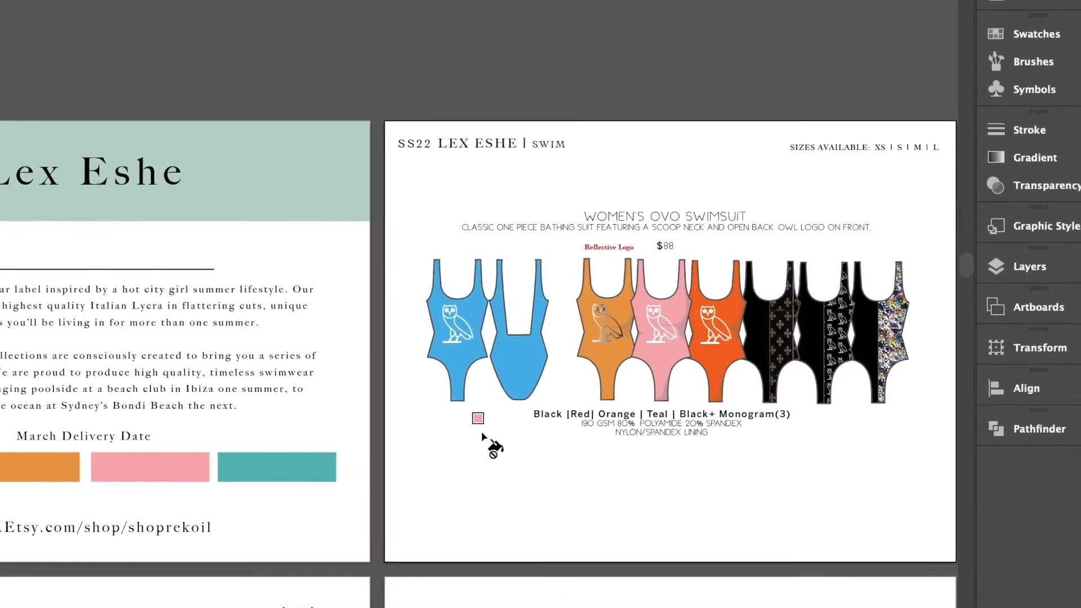
# Step: Scroll down to the product page and type 'SS220' and 'myr' into its text
pyautogui.scroll(-3)
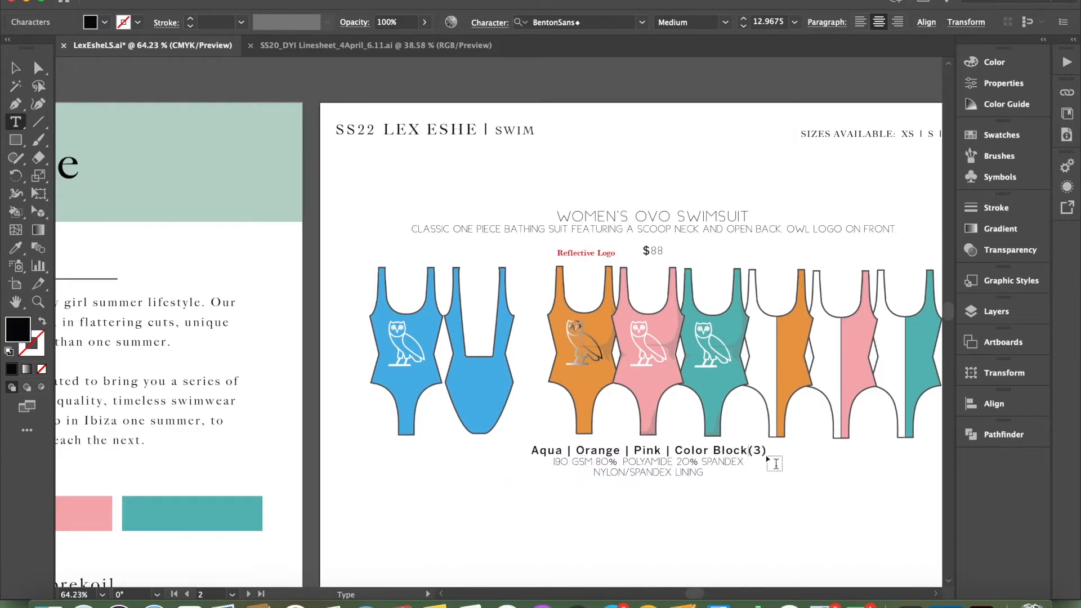
pyautogui.write('SS220')
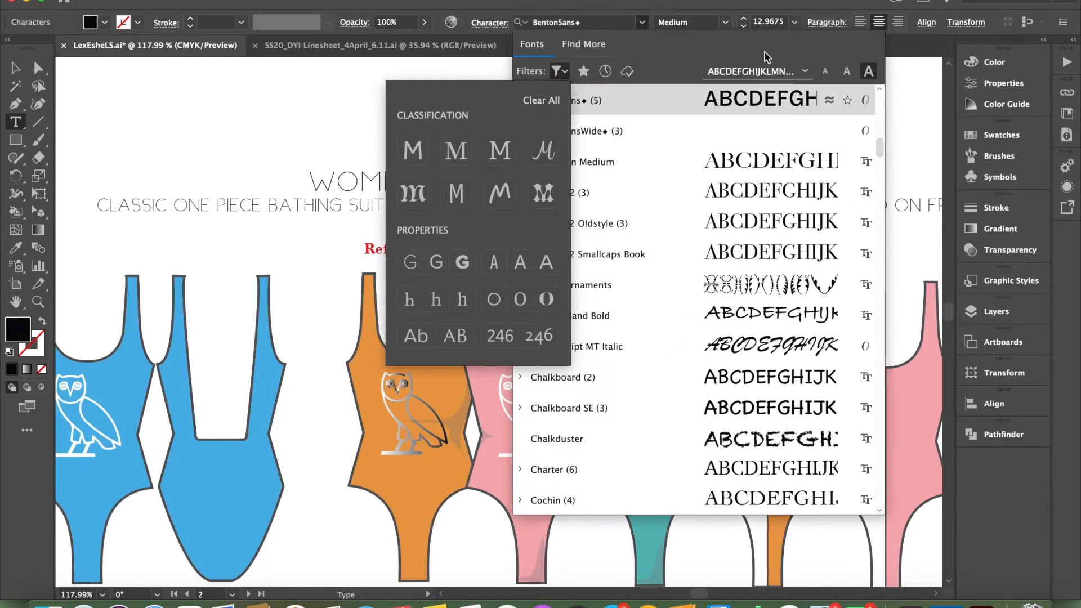
pyautogui.write('myr')
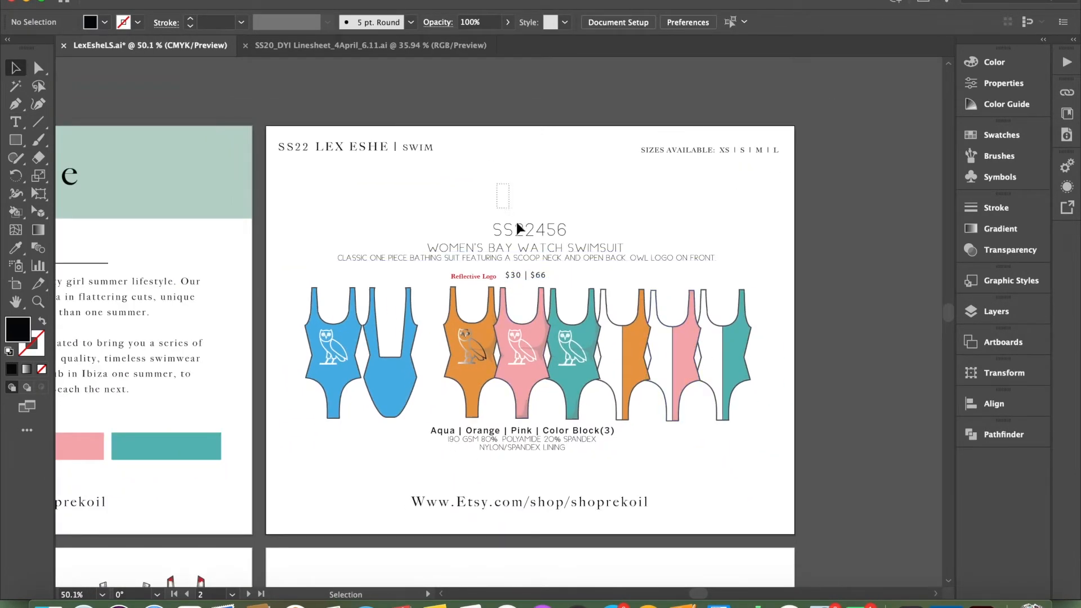
pyautogui.click(524, 259)
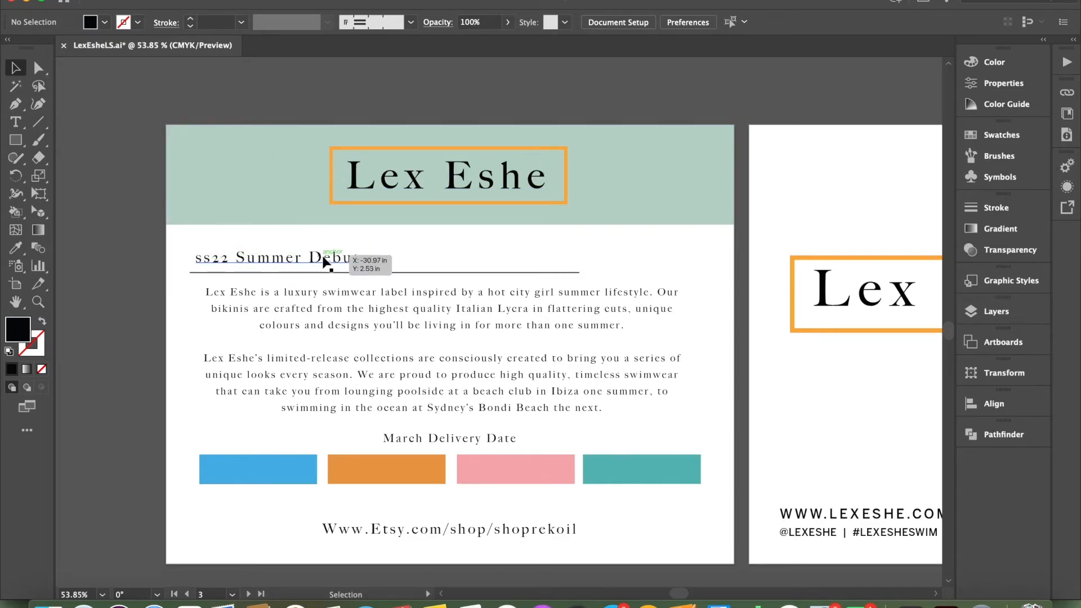
pyautogui.moveTo(337, 265)
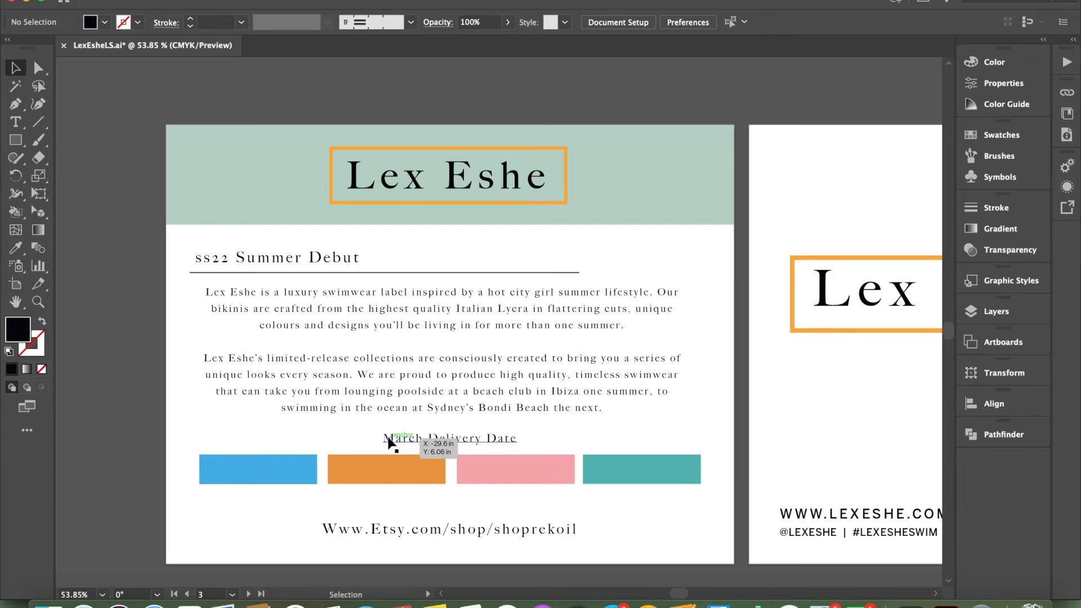
pyautogui.moveTo(510, 434)
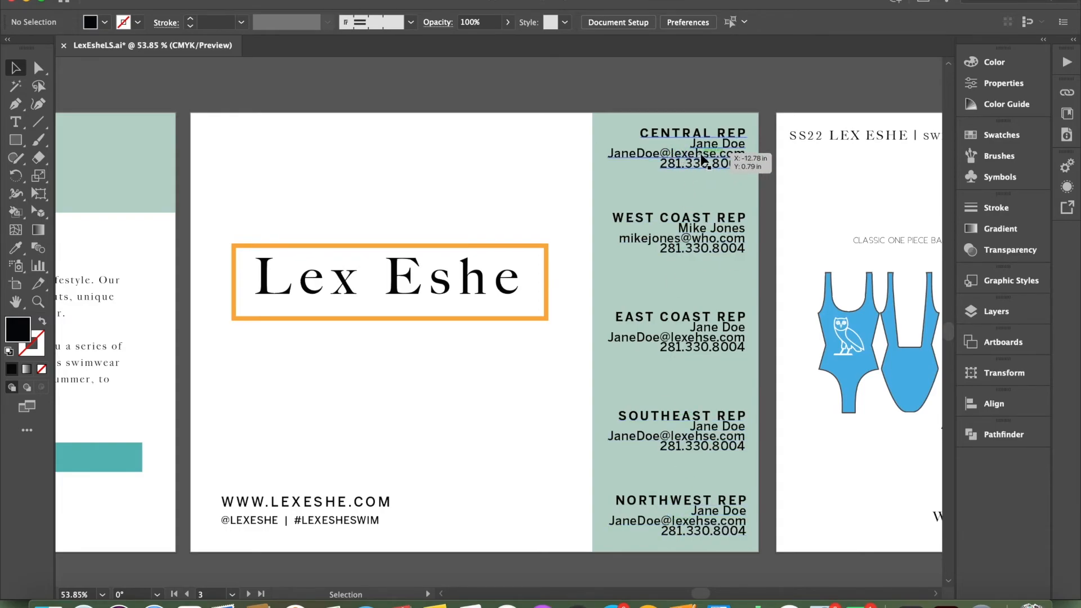
pyautogui.moveTo(724, 265)
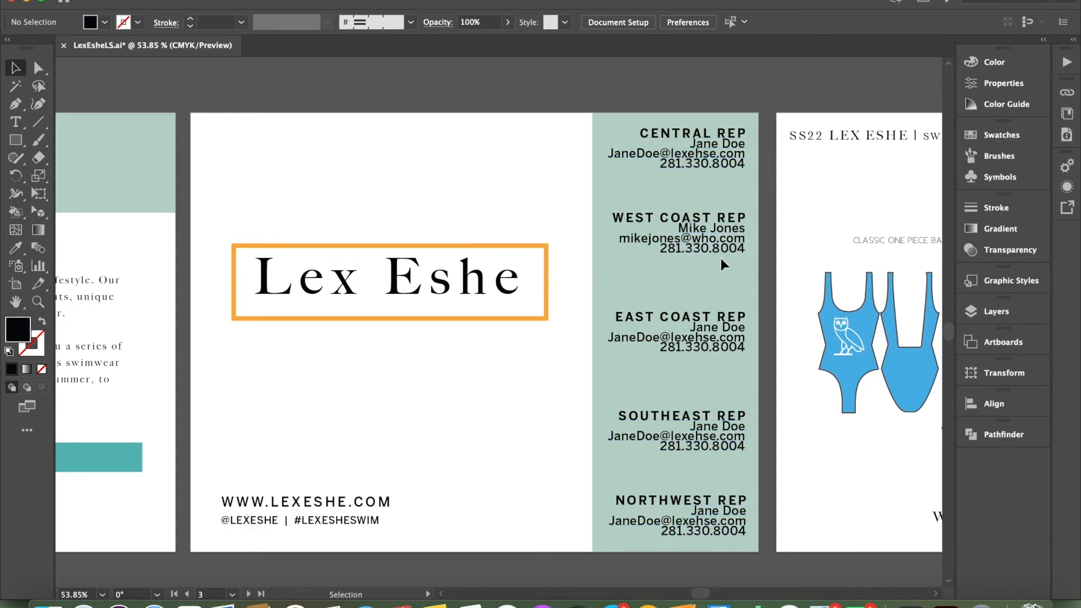
pyautogui.moveTo(362, 434)
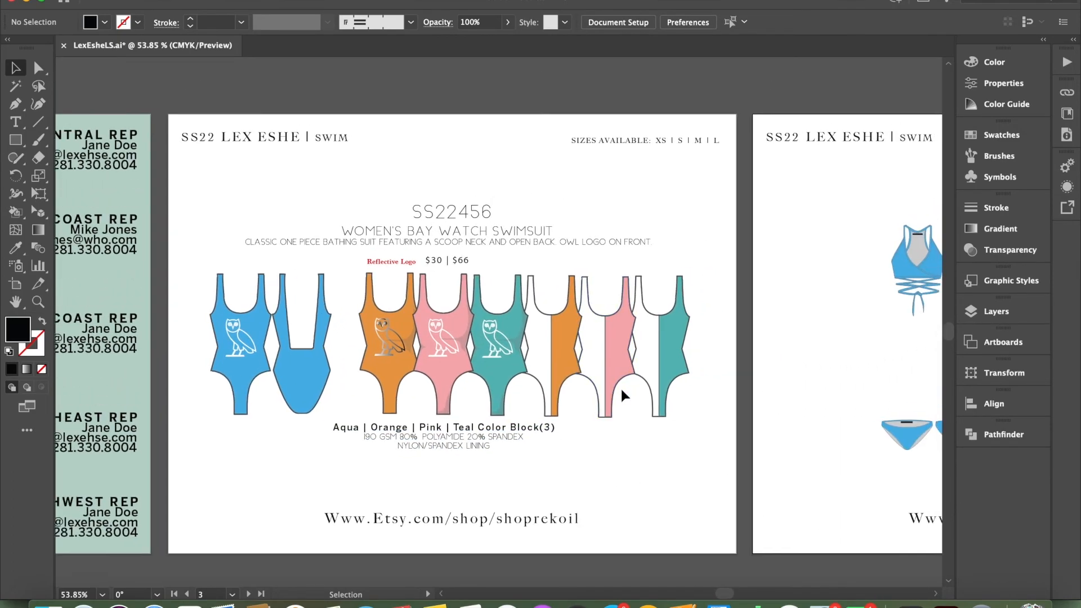
pyautogui.moveTo(242, 141)
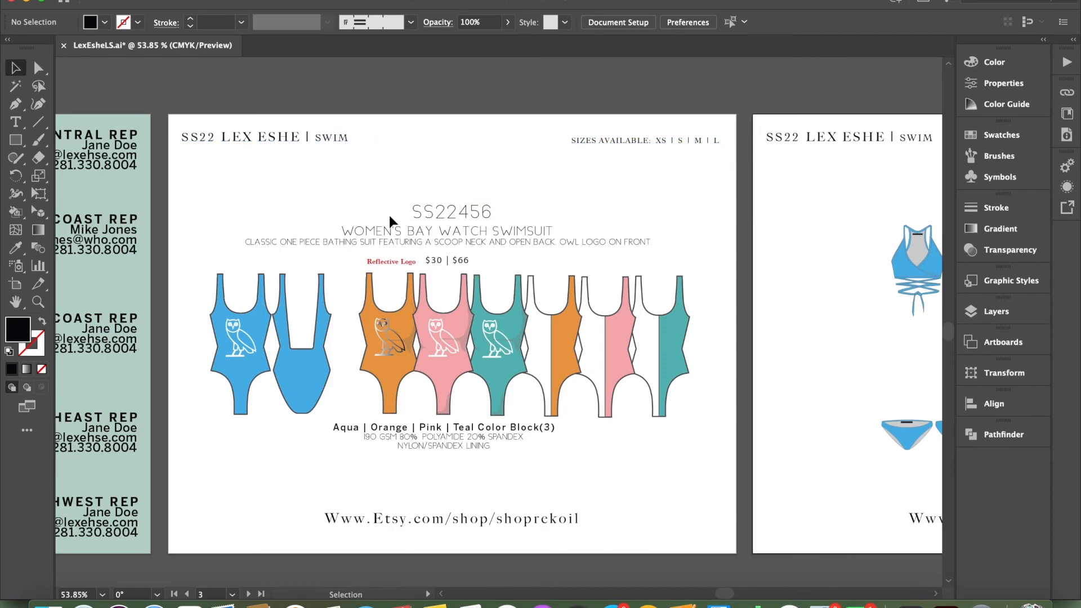
pyautogui.moveTo(502, 212)
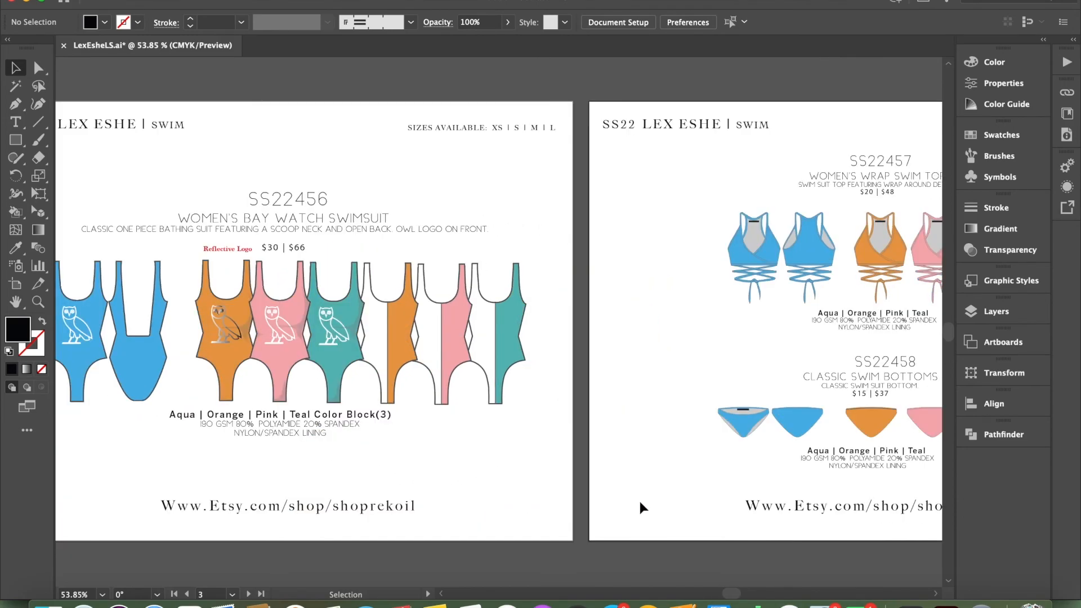
# Step: Scroll right to the page with the SS22457 swim top and SS22458 bottoms
pyautogui.hscroll(3)
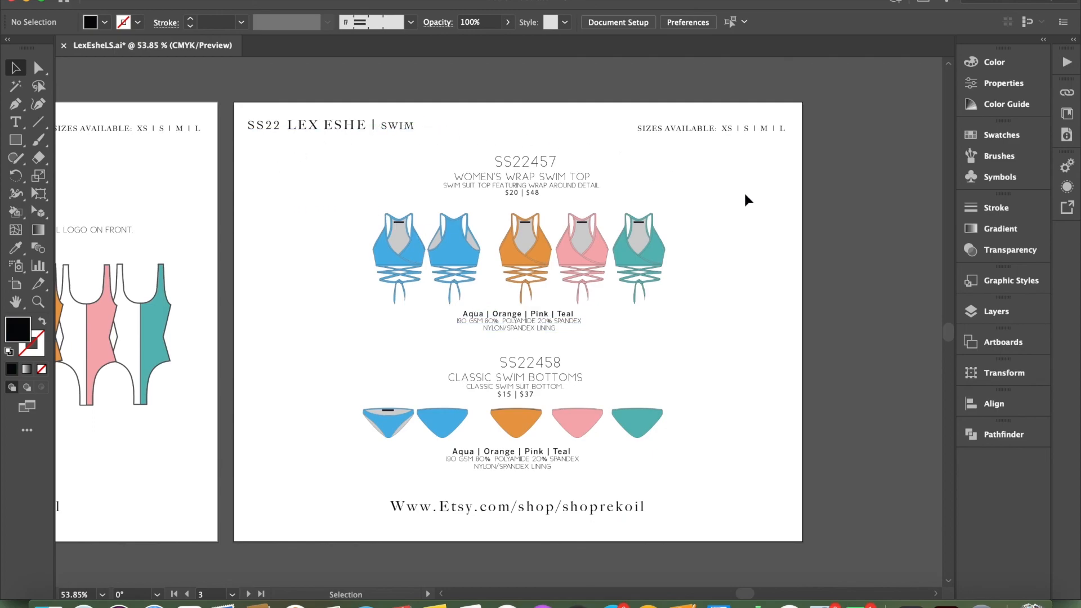
pyautogui.moveTo(731, 298)
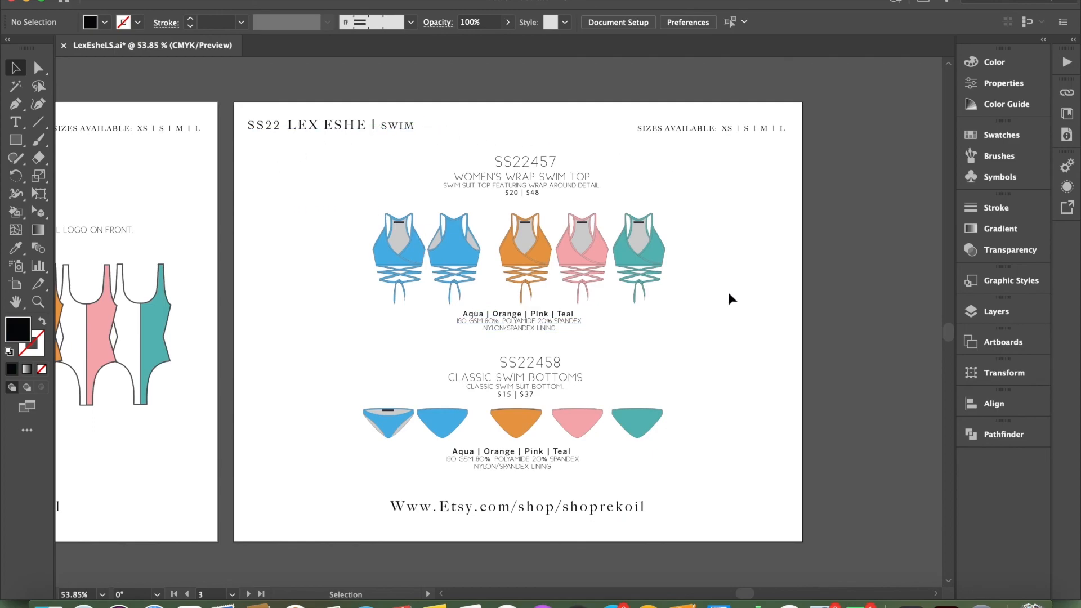